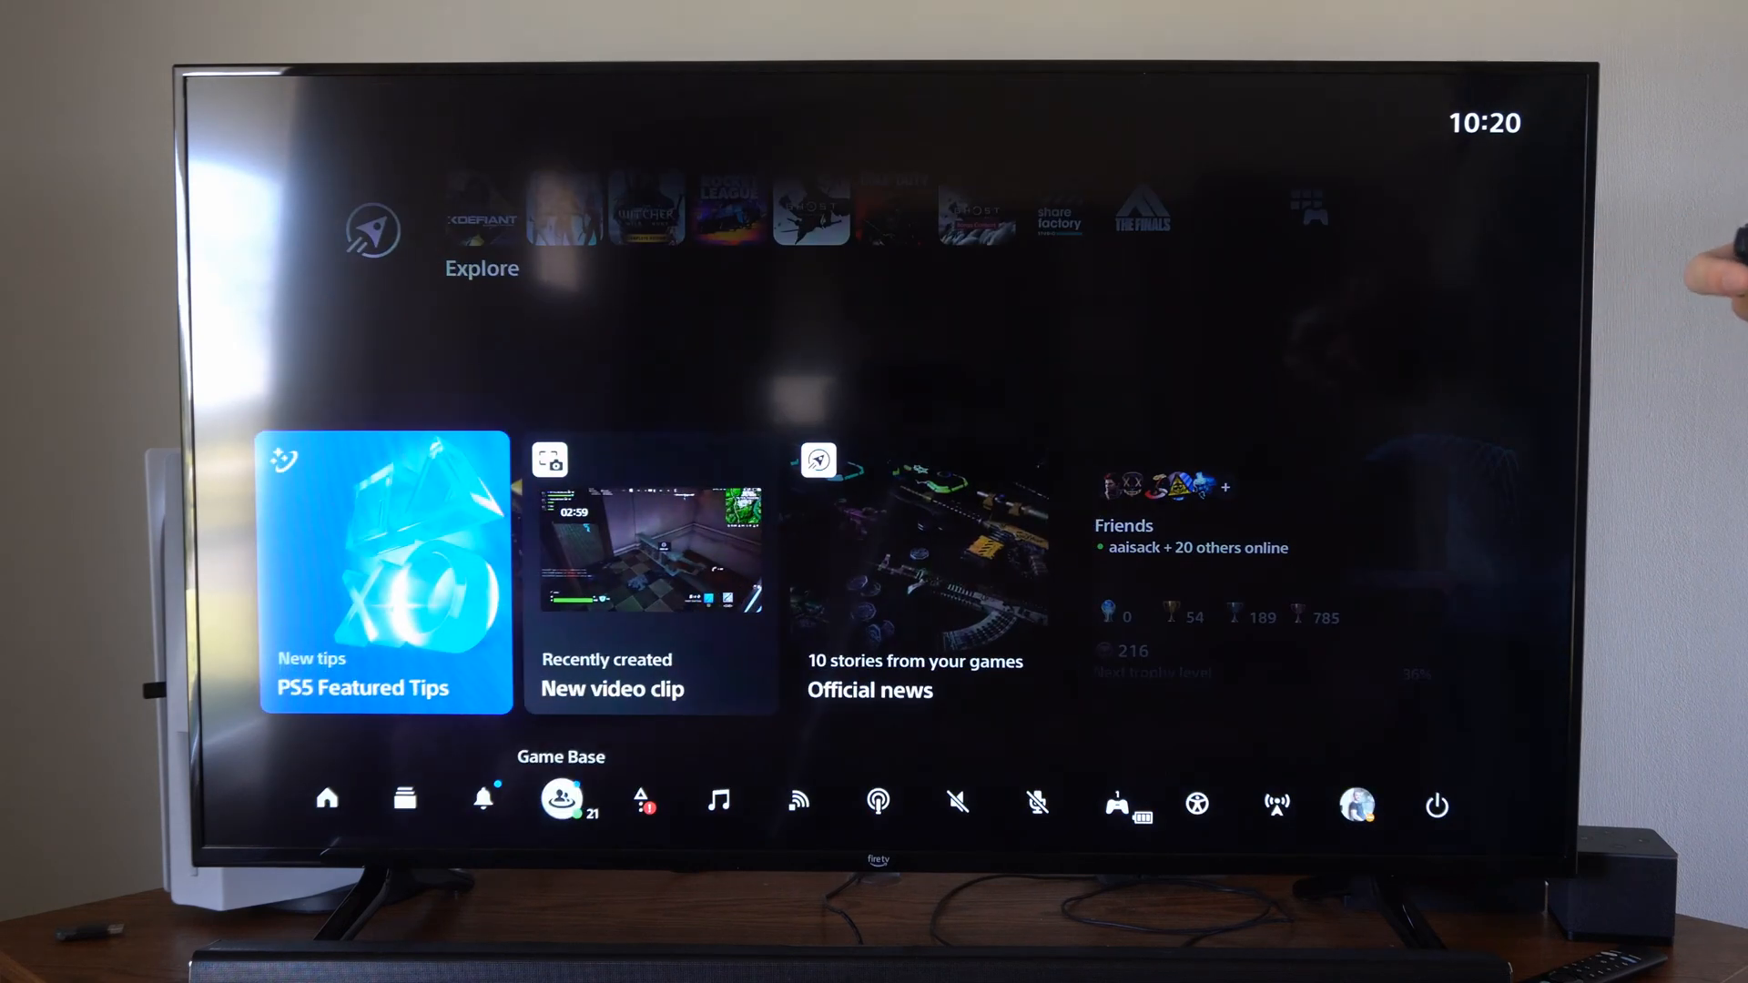
Step: Launch the browser via the Search-Browser favourite link in Messages, showing Bing
left_click(559, 807)
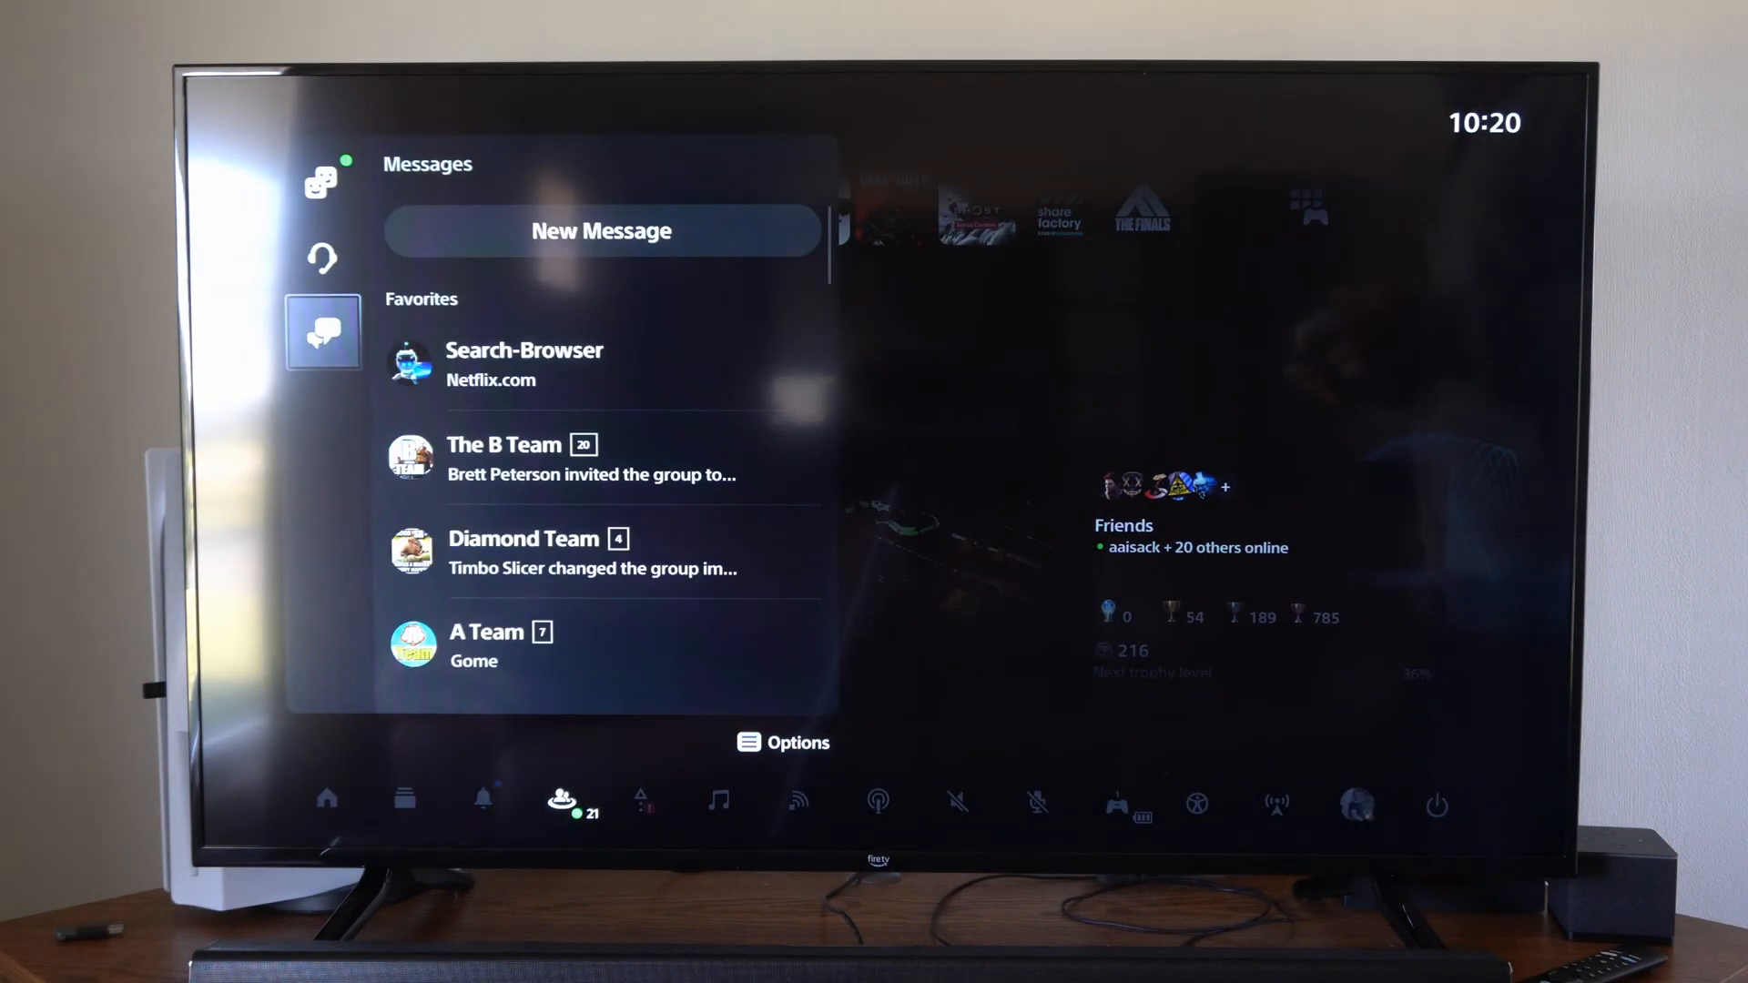
left_click(523, 364)
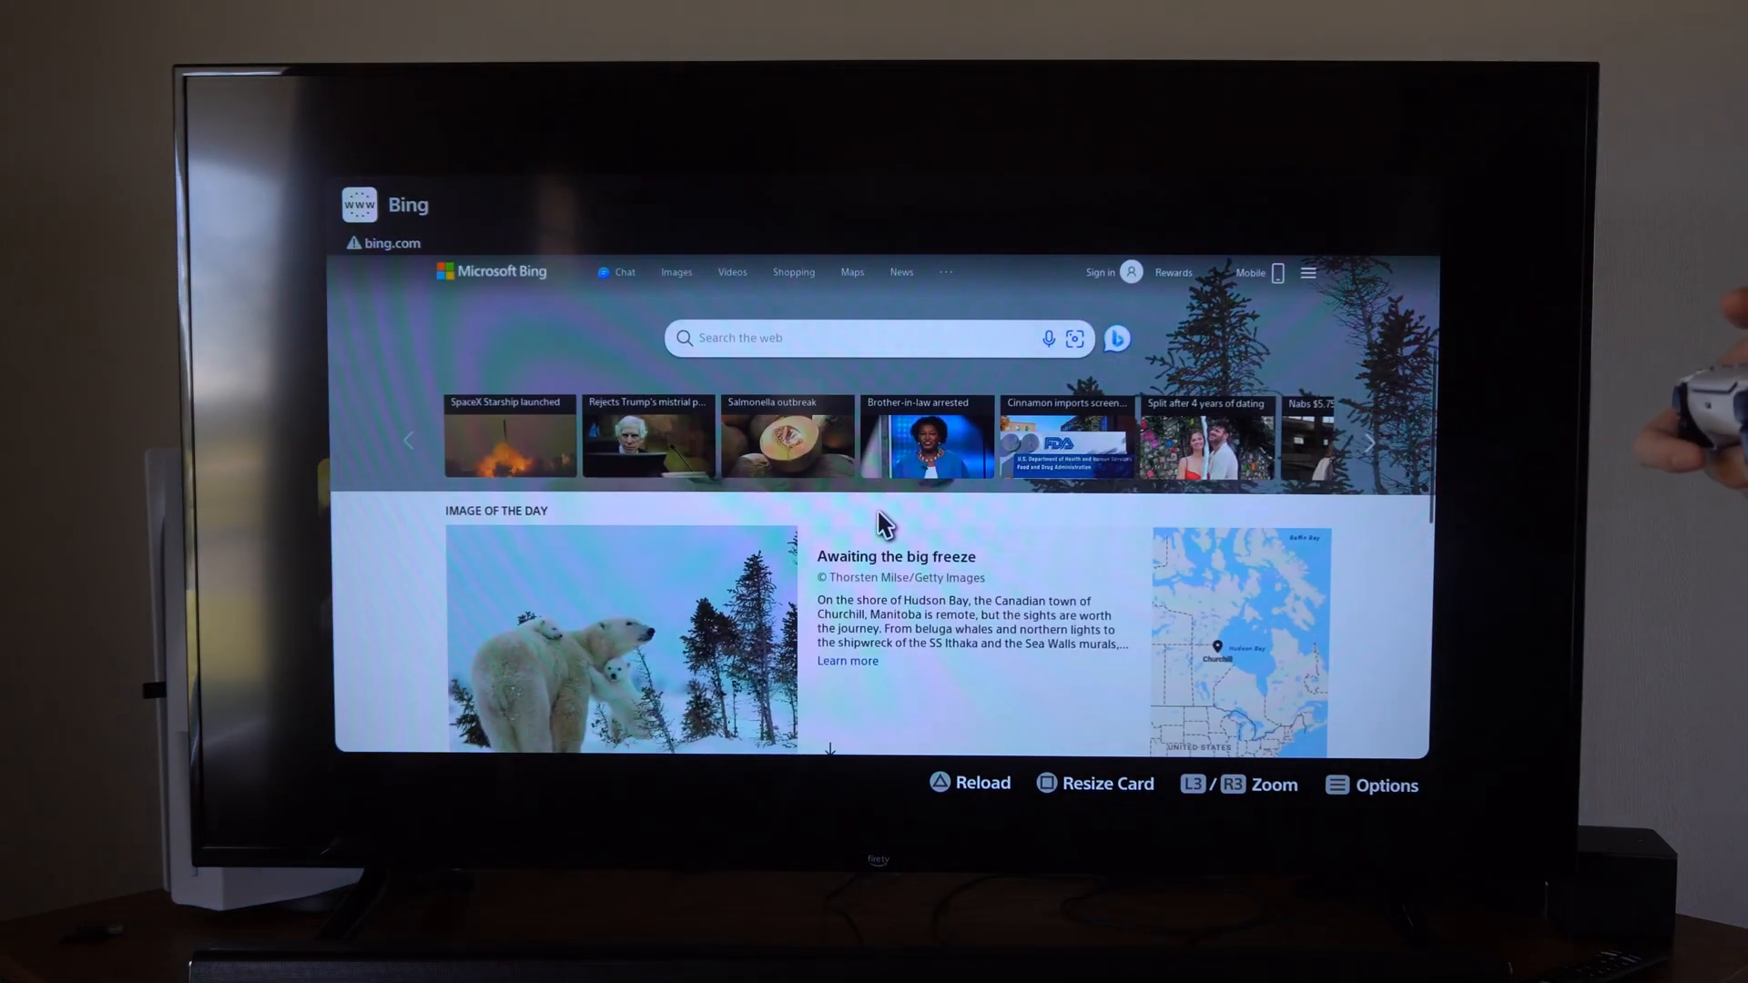
Step: Scroll down the Bing page before closing the browser
scroll("down", 3)
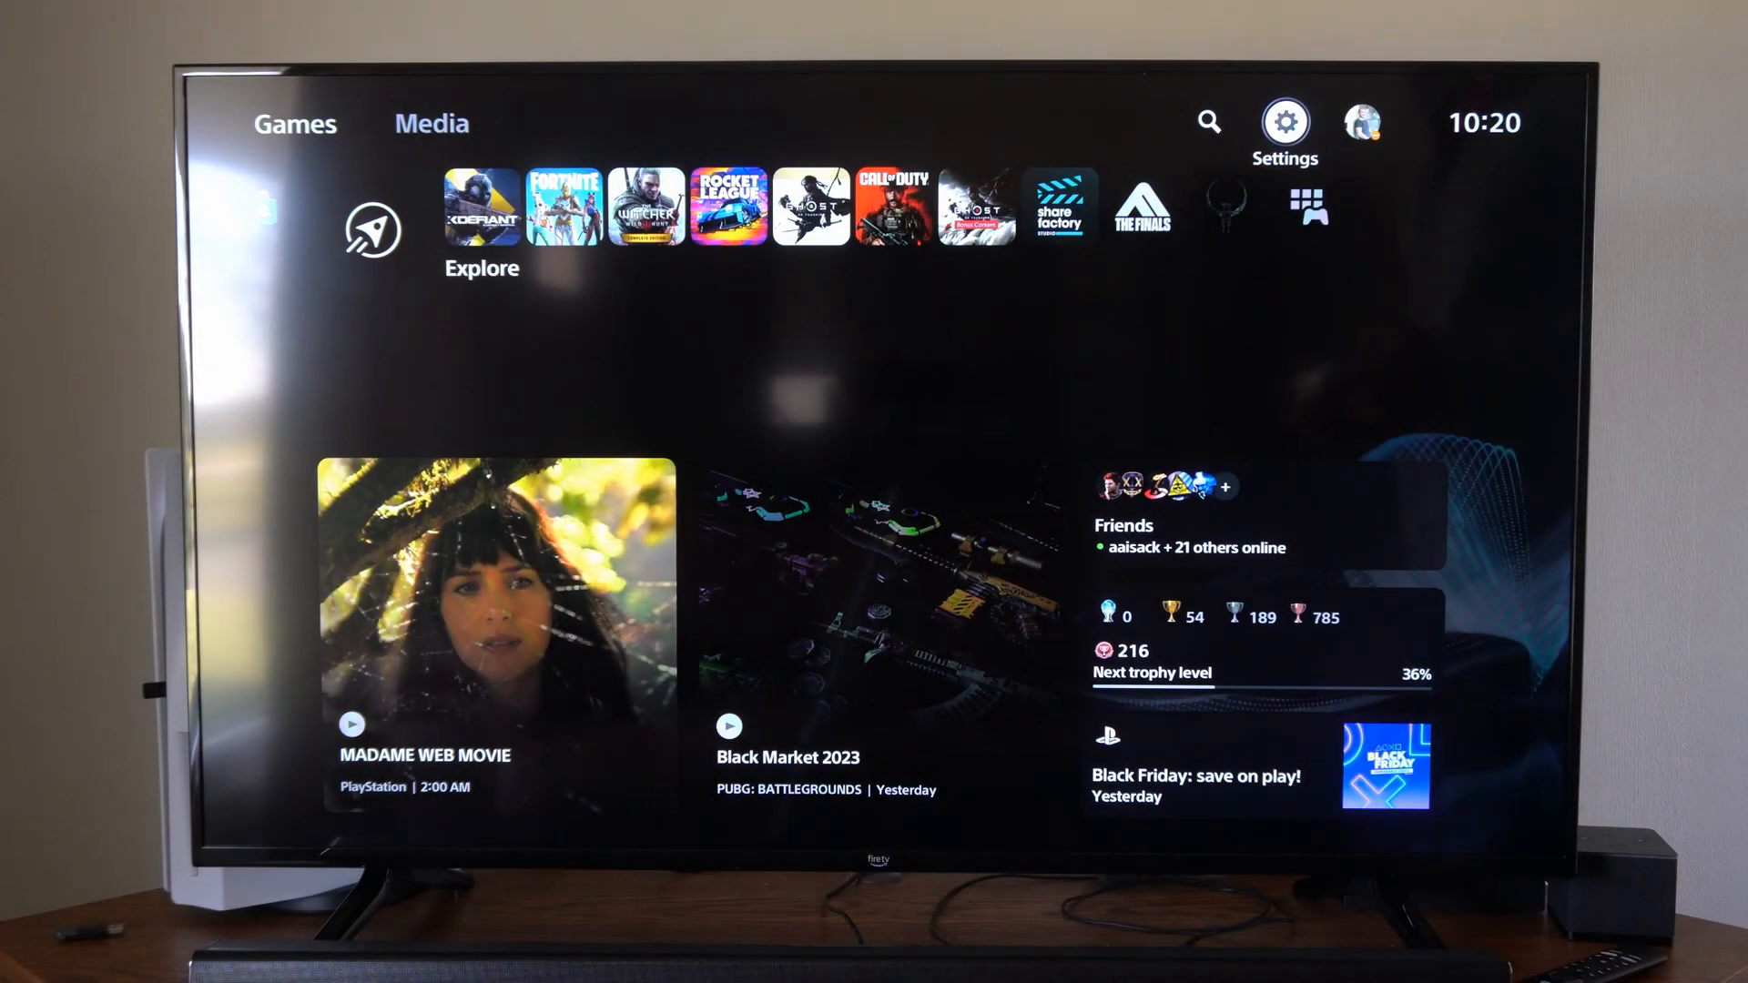
Step: Navigate to Settings > System > Web Browser and highlight Enable JavaScript
left_click(1285, 123)
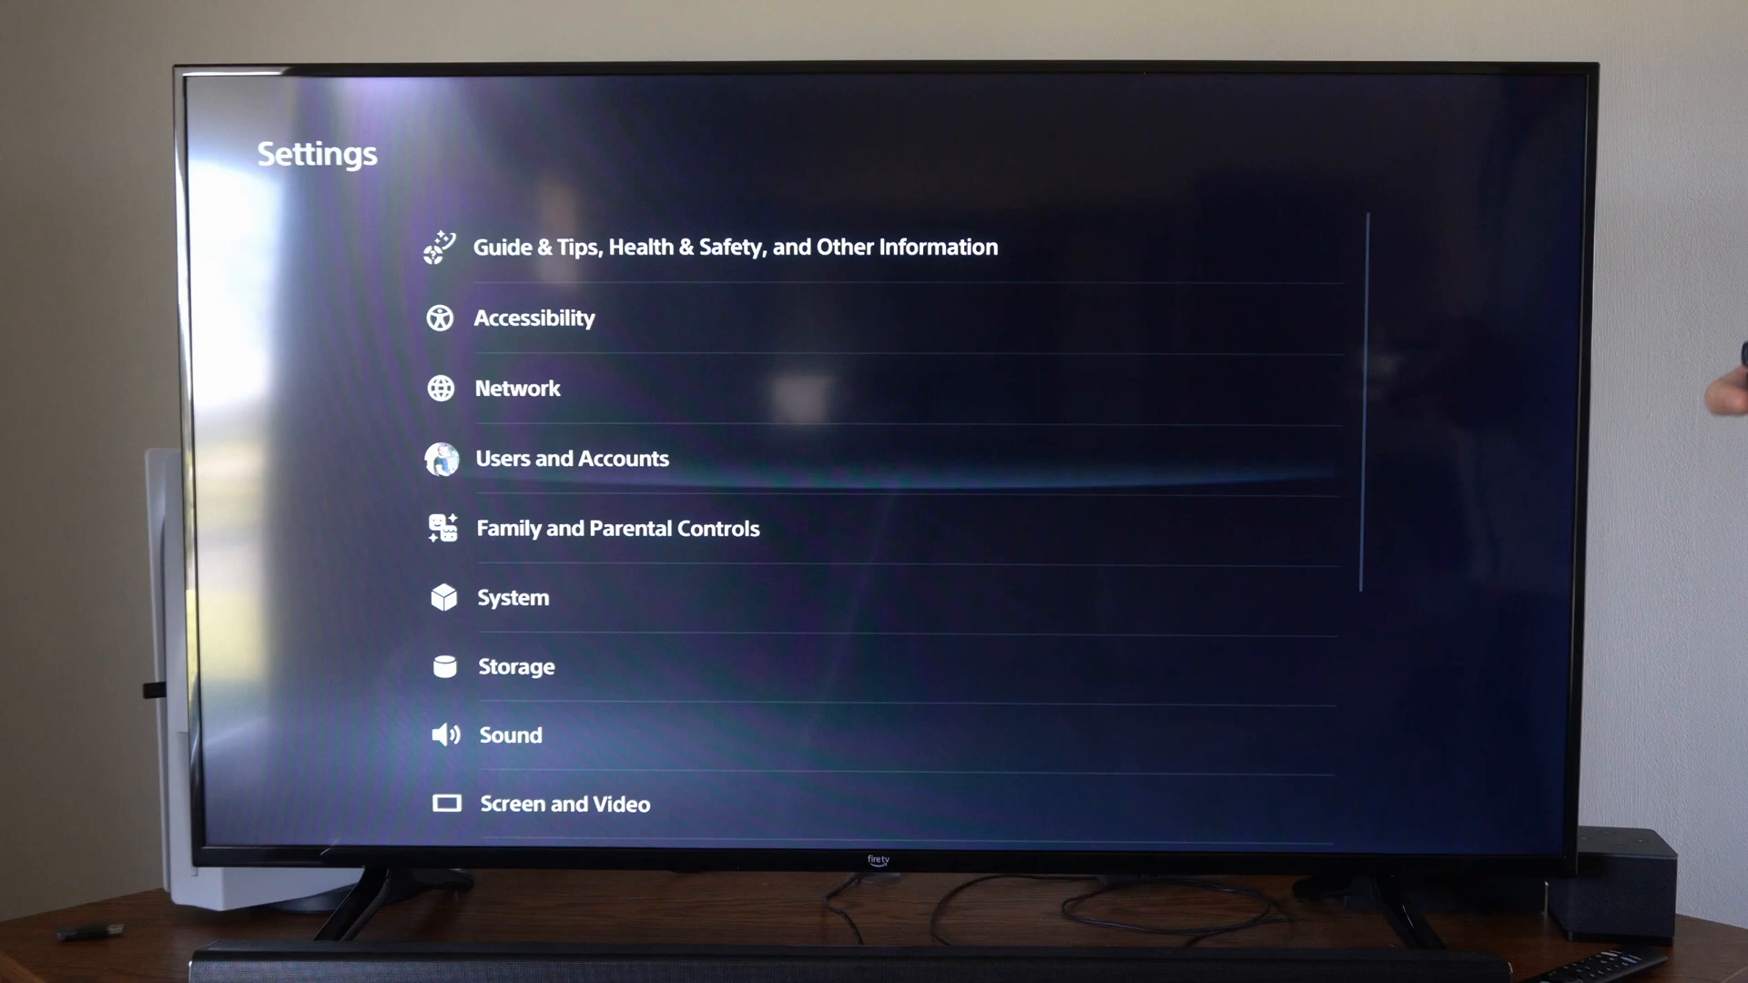
left_click(513, 598)
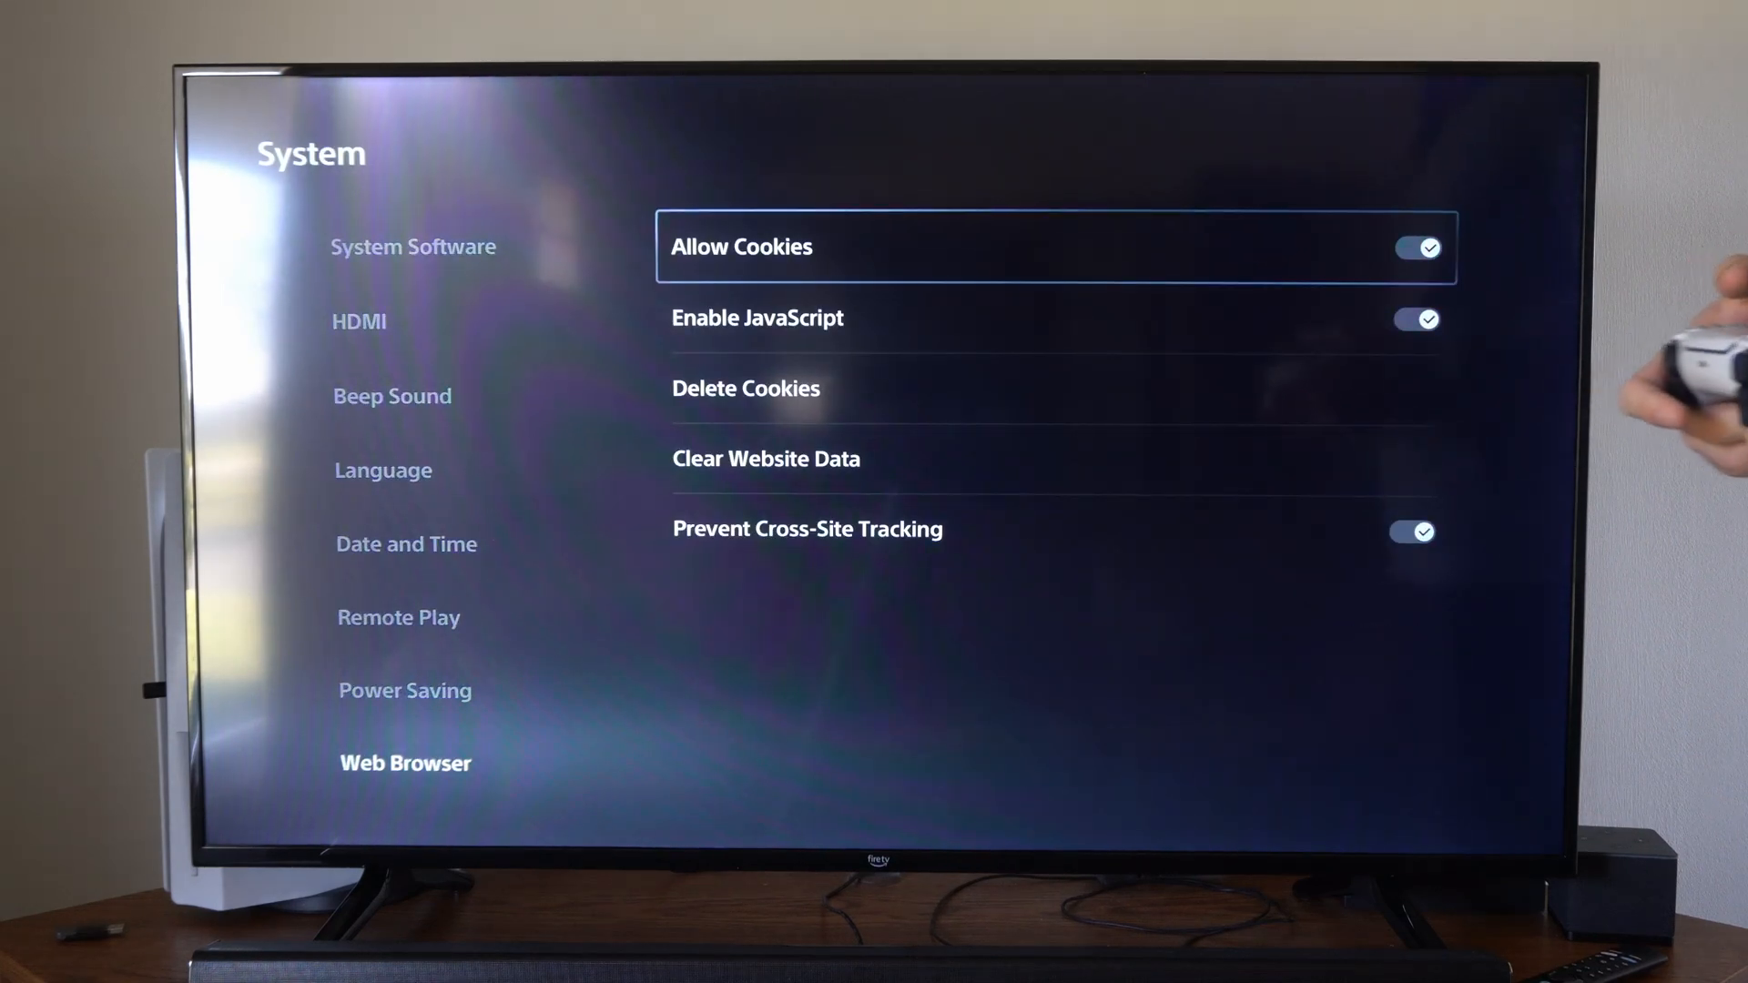
key("down")
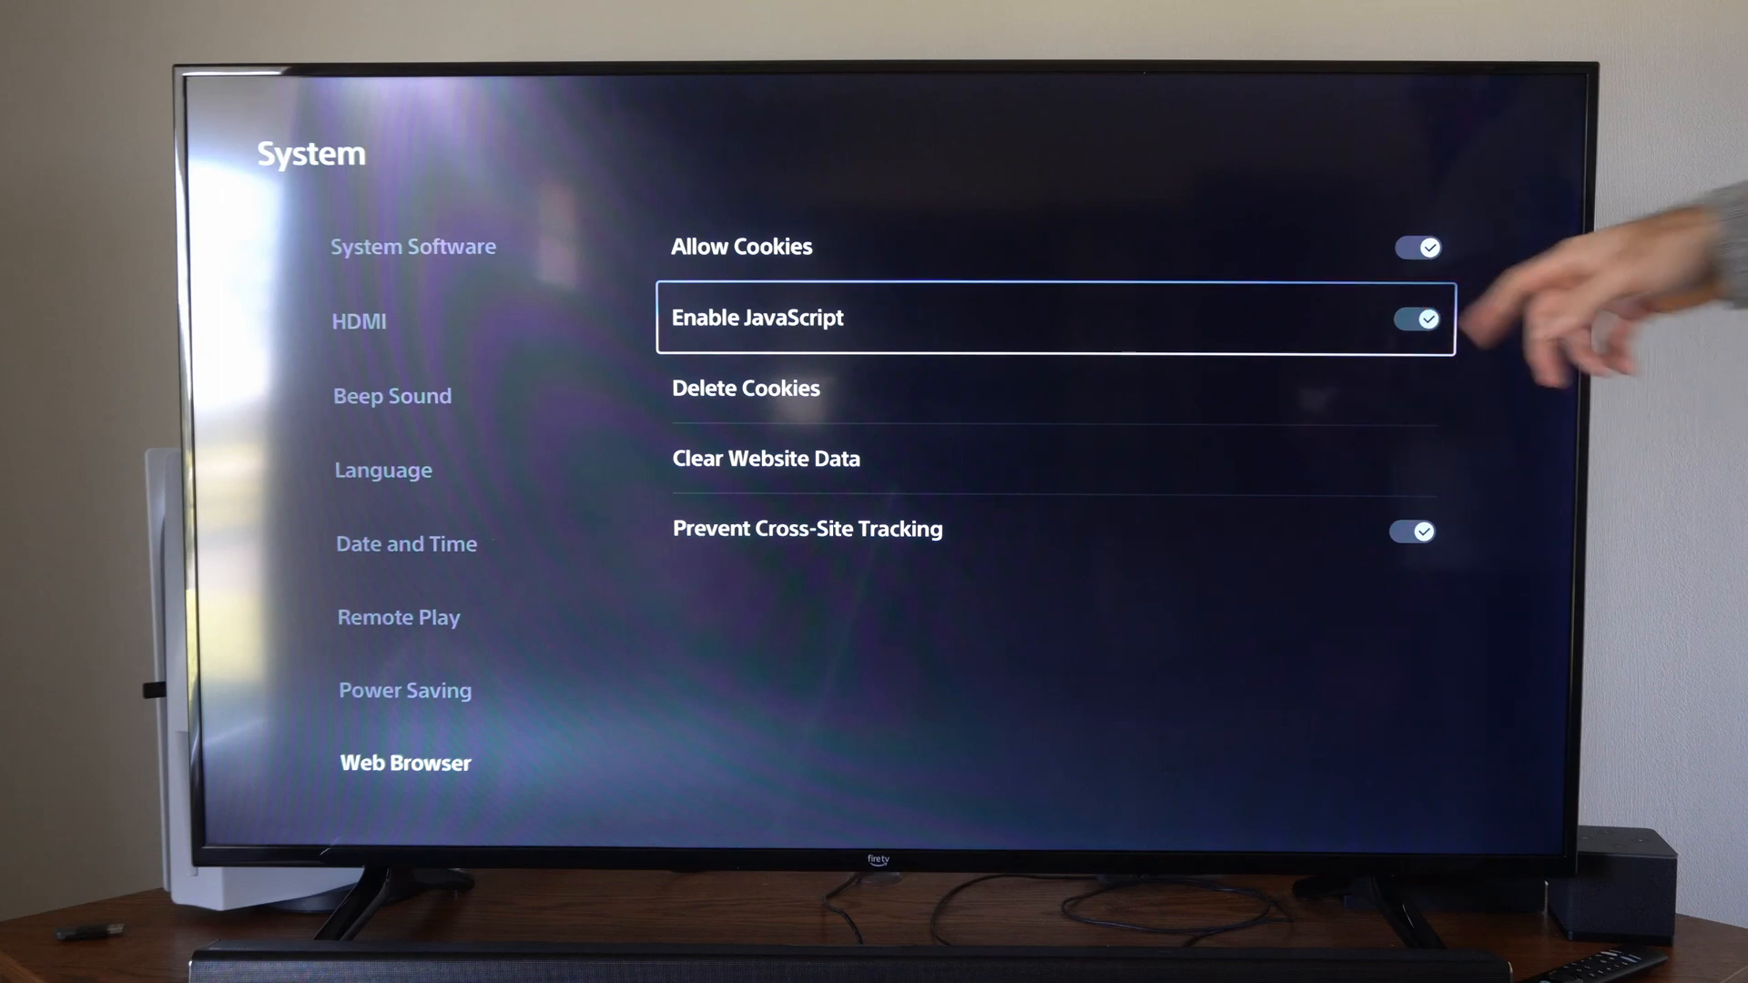